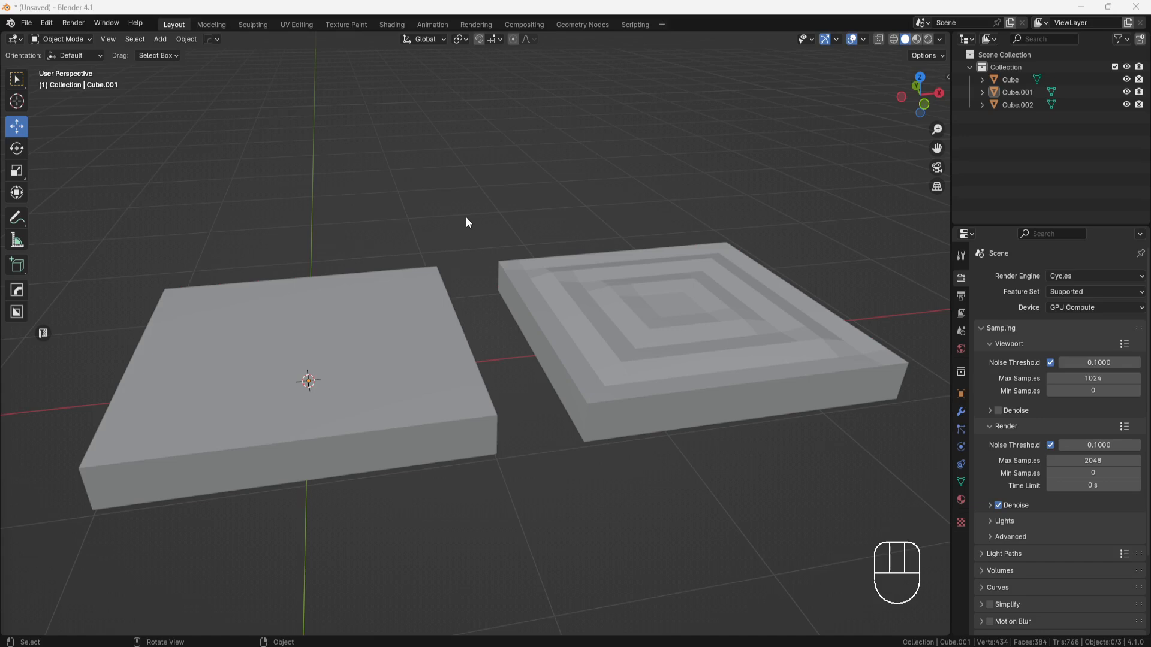
mouse_move(329, 310)
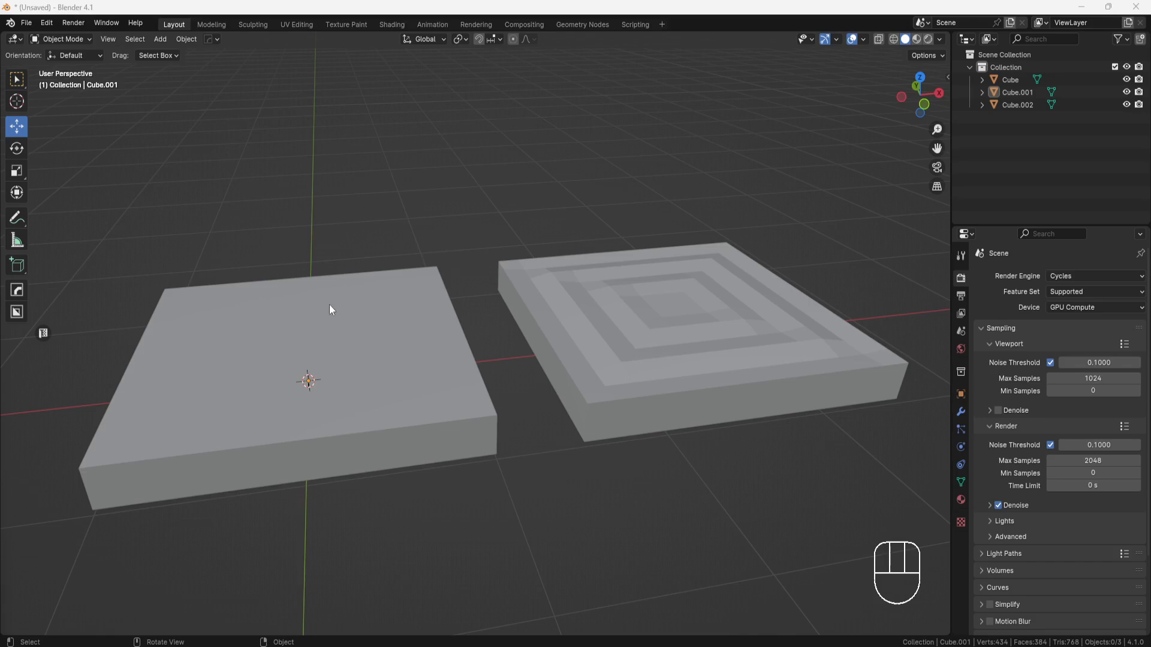
- Select the flat left slab, enter Edit Mode and select its top faces via Select Similar > Coplanar
click(331, 309)
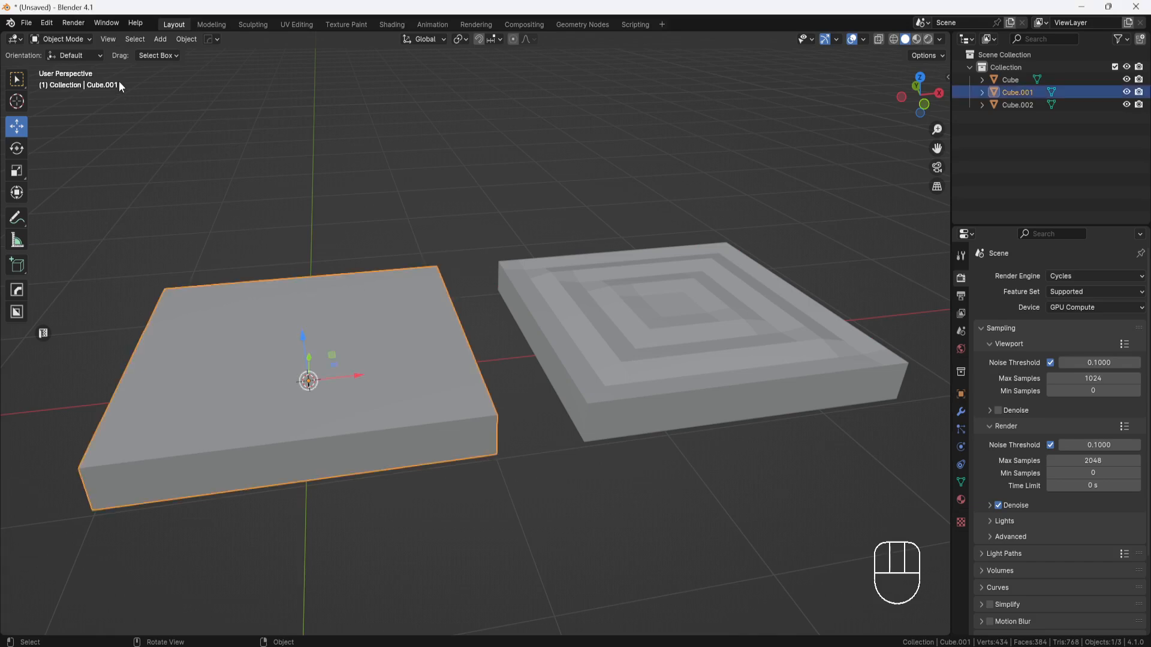
key(Tab)
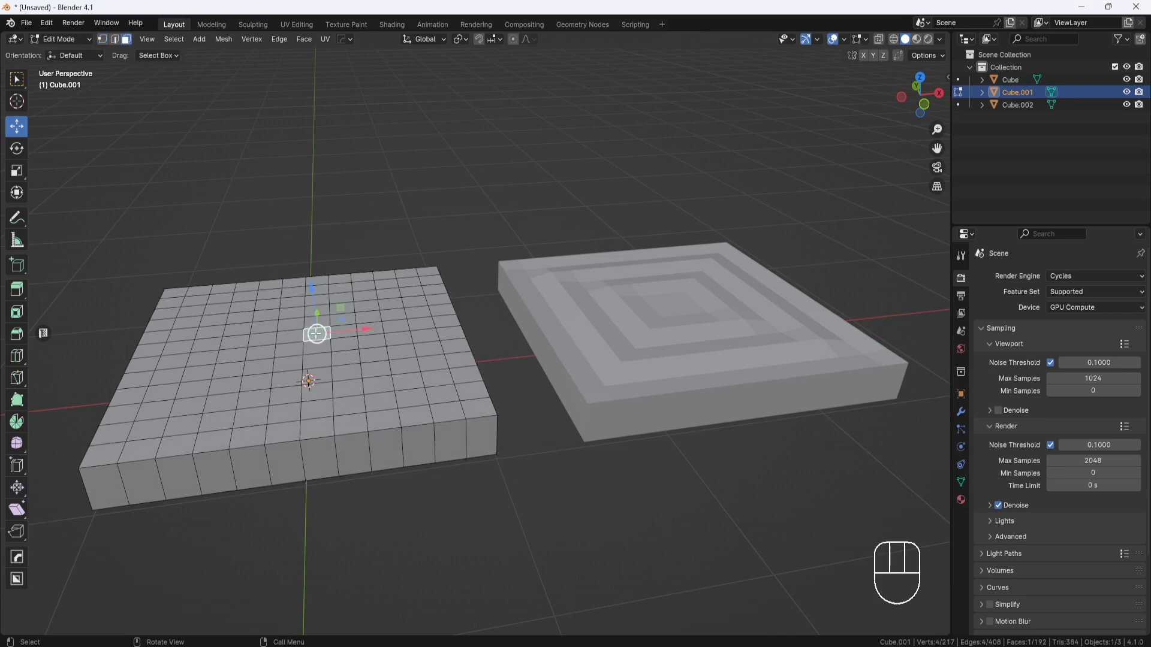
key(shift+g)
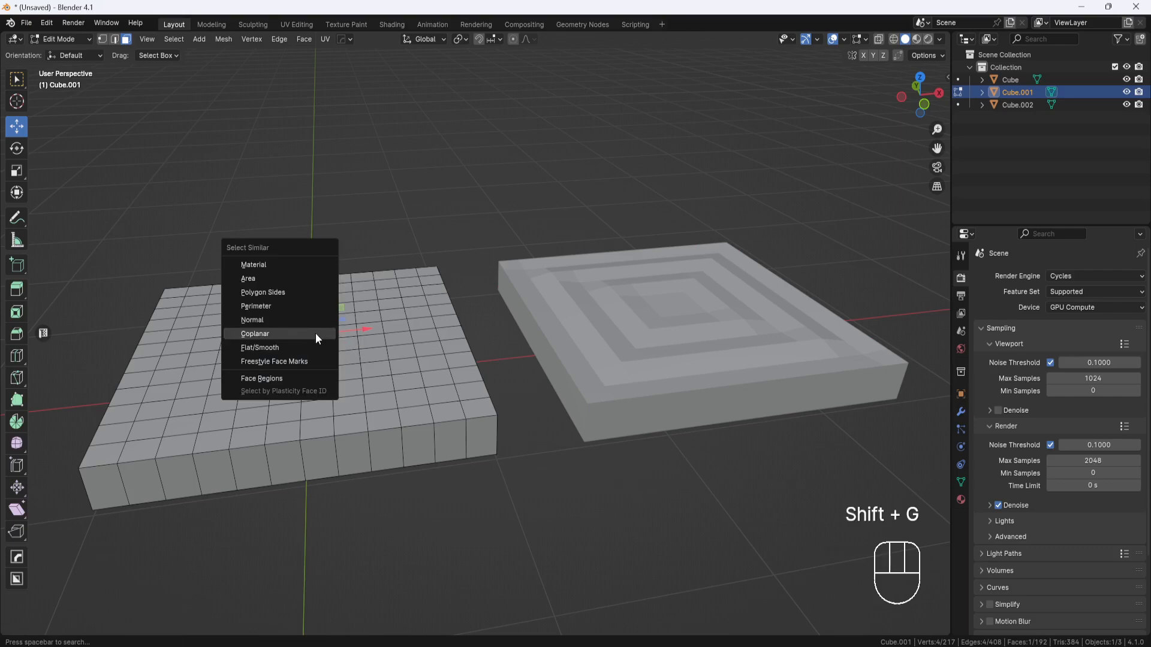
click(255, 334)
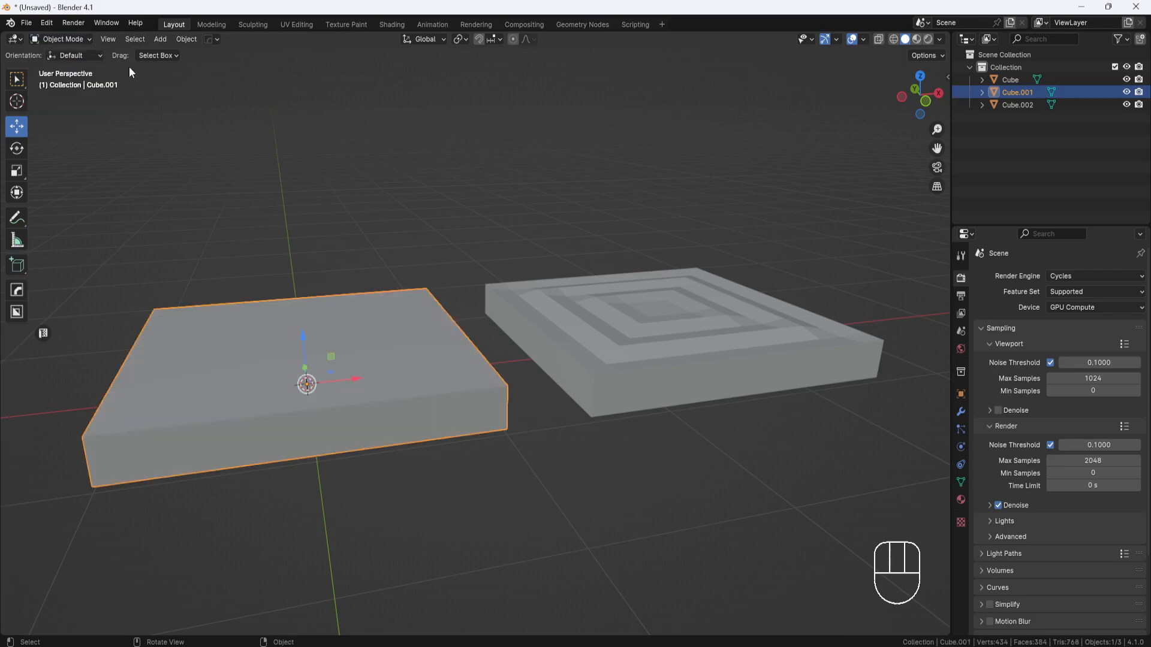
- Switch to the wavy right slab, enter Edit Mode and try the Coplanar selection on a top face
click(641, 331)
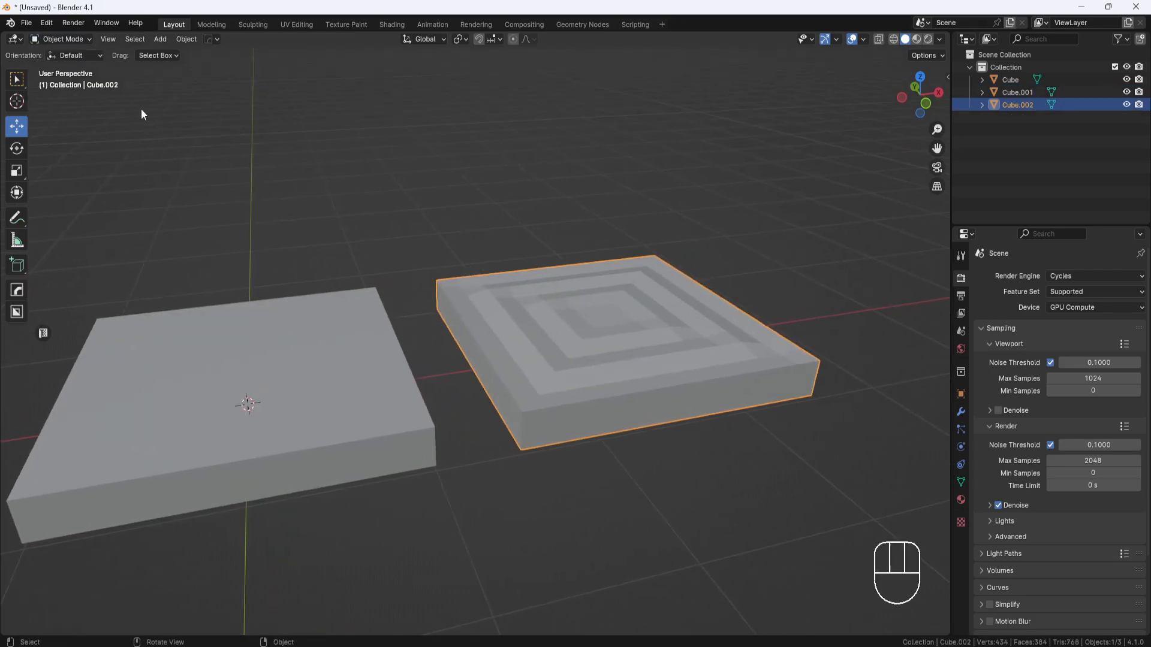
key(Tab)
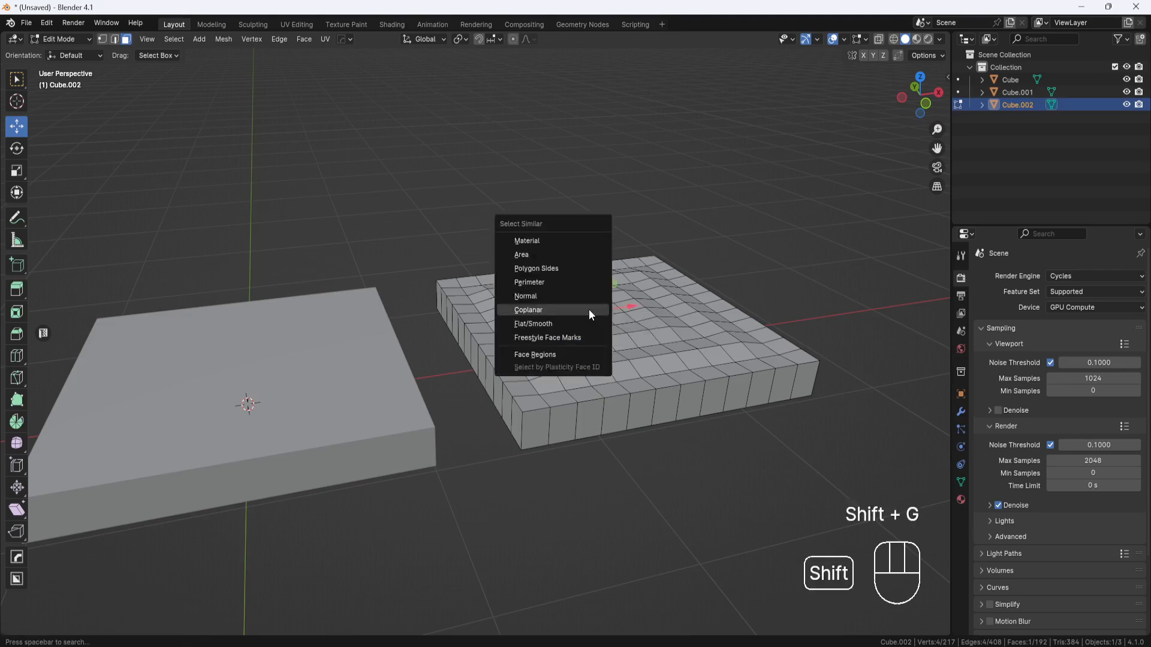
click(528, 310)
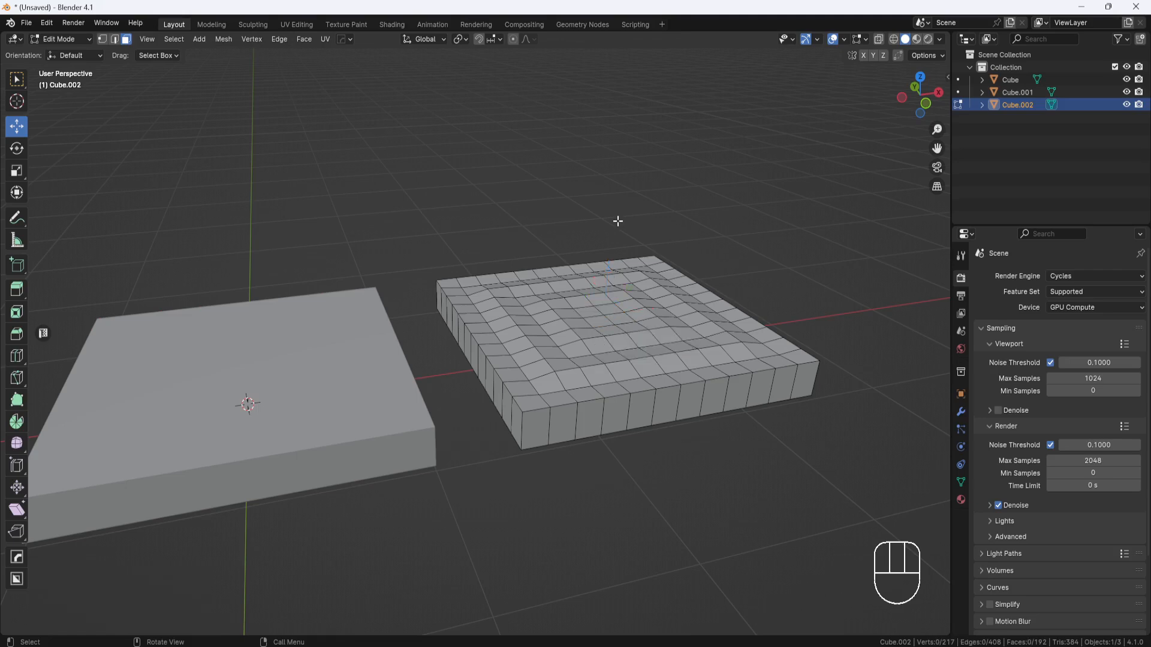
- Switch to Front Orthographic view to see the right slab's uneven top edge
key(KP_1)
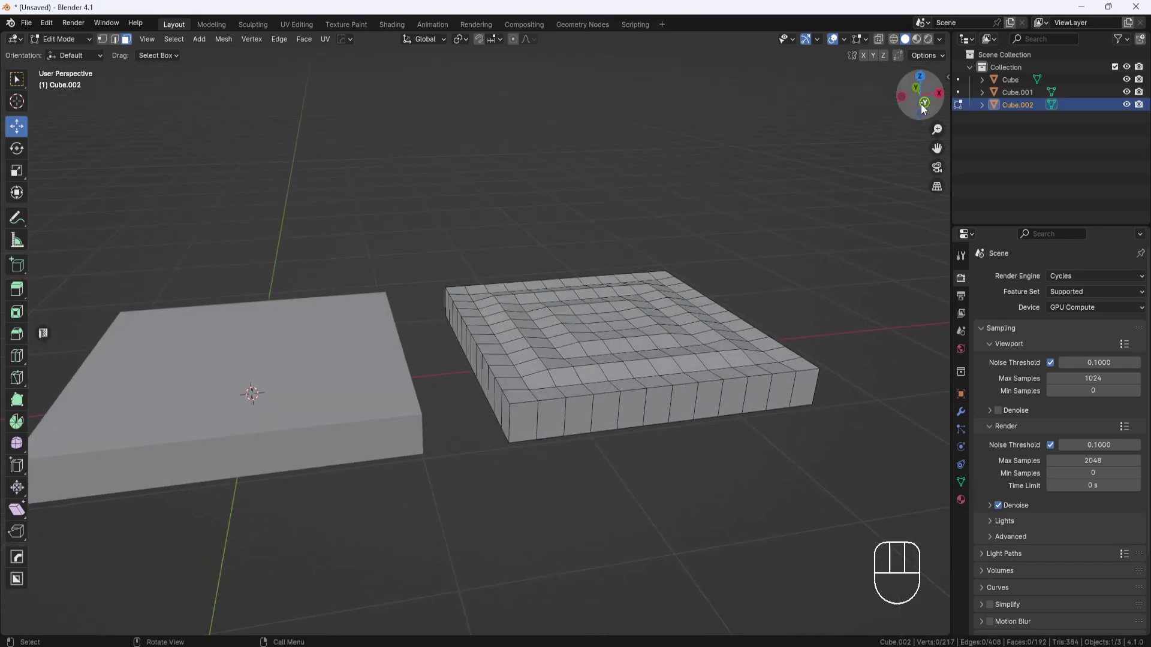
click(920, 105)
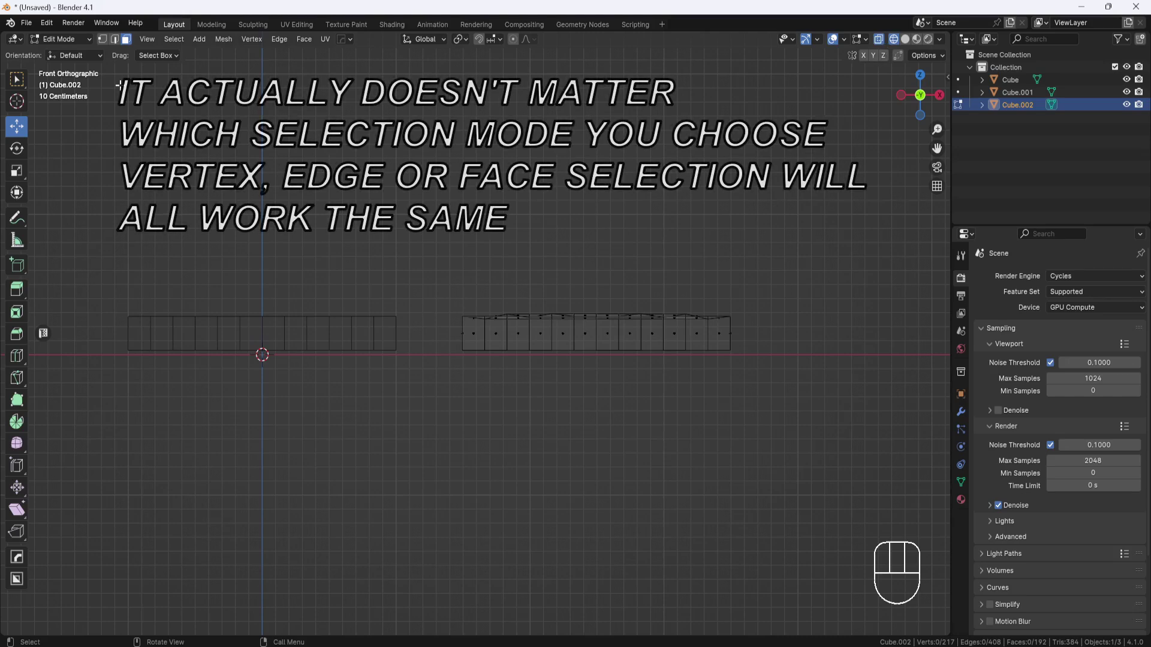
mouse_move(60, 39)
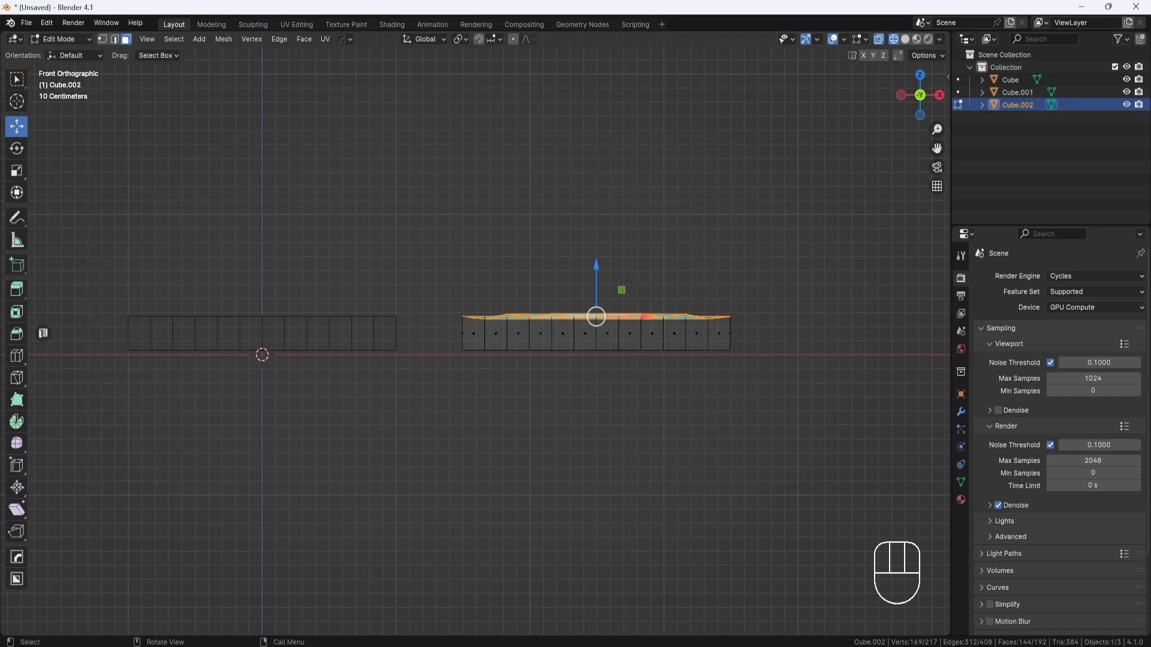
- Begin scaling the selected top-row vertices of the right slab
key(s)
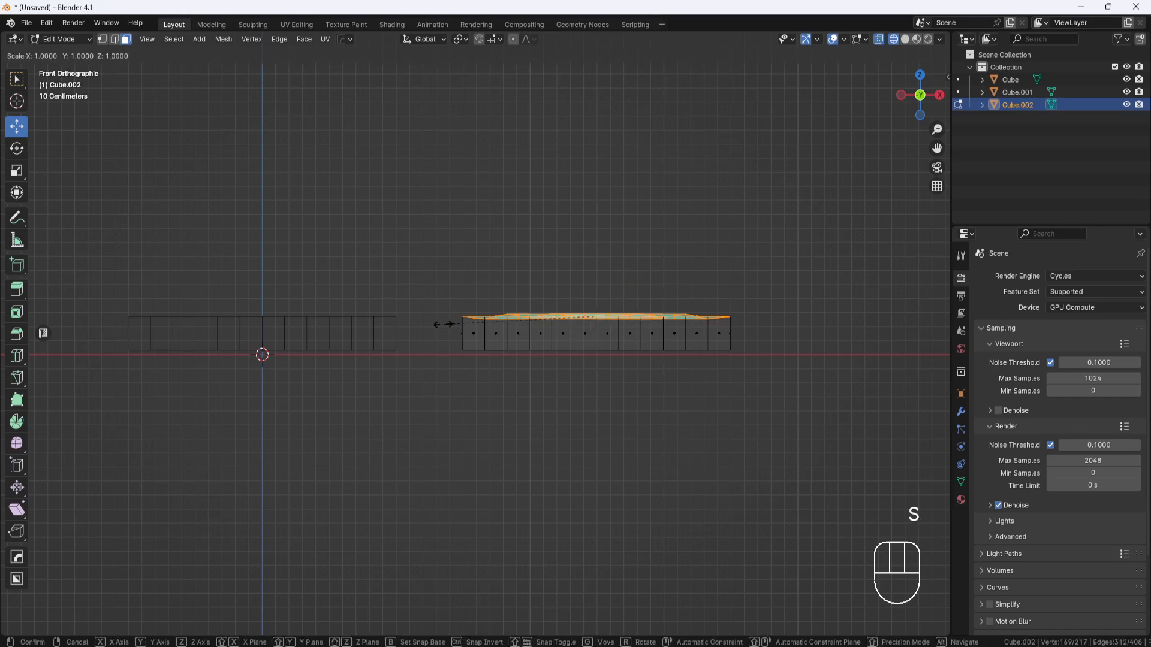
- Constrain the scale to Z so the top vertices squash to one height
key(z)
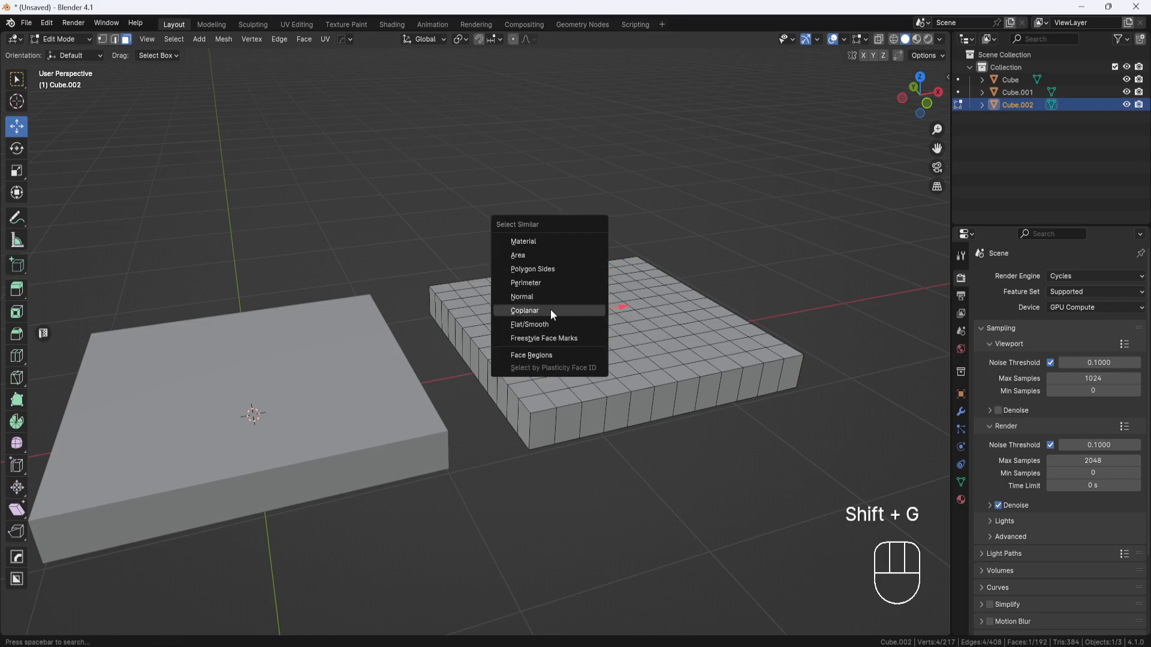
- Select a top face so Coplanar picks the whole flattened top surface
click(525, 310)
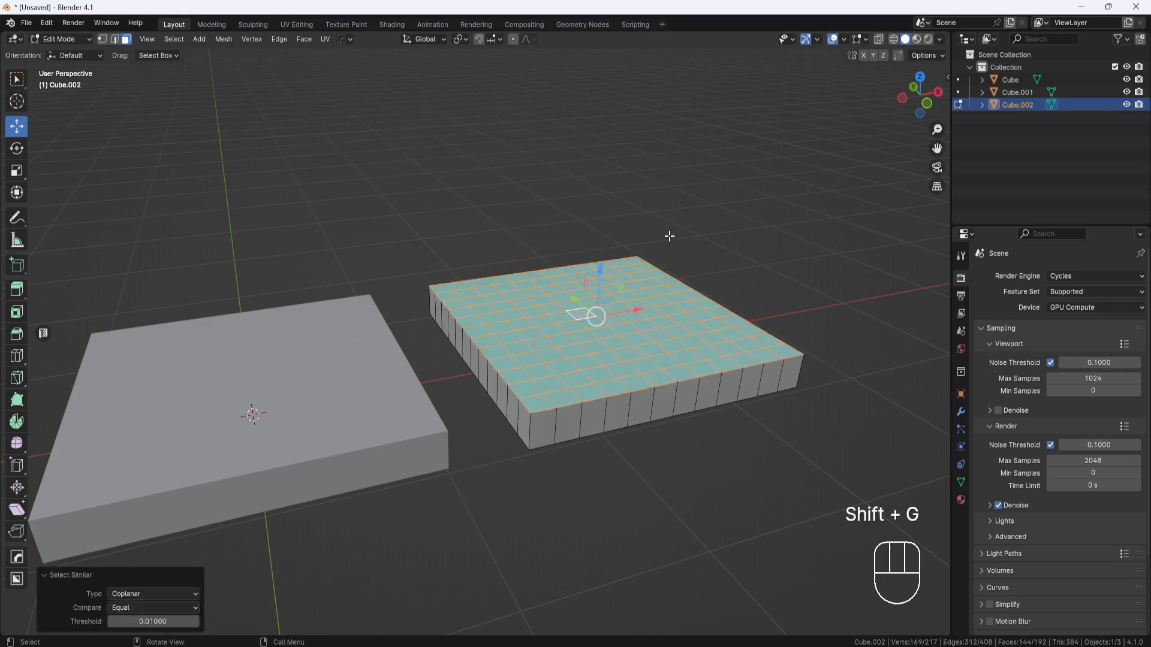